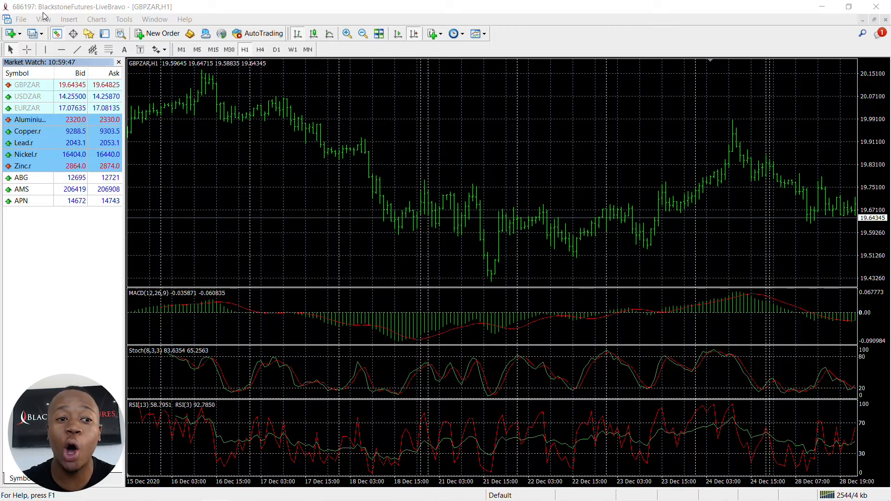
# - Open the Symbols dialog from the View menu
pyautogui.click(43, 18)
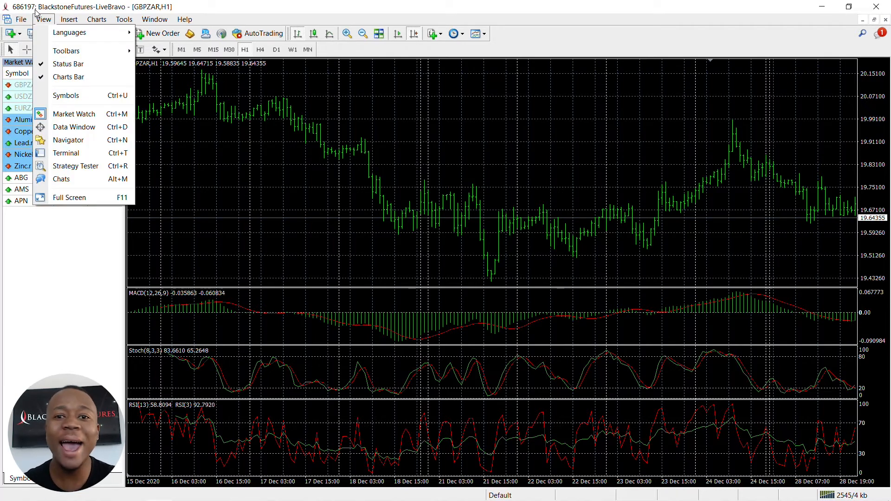
pyautogui.moveTo(73, 127)
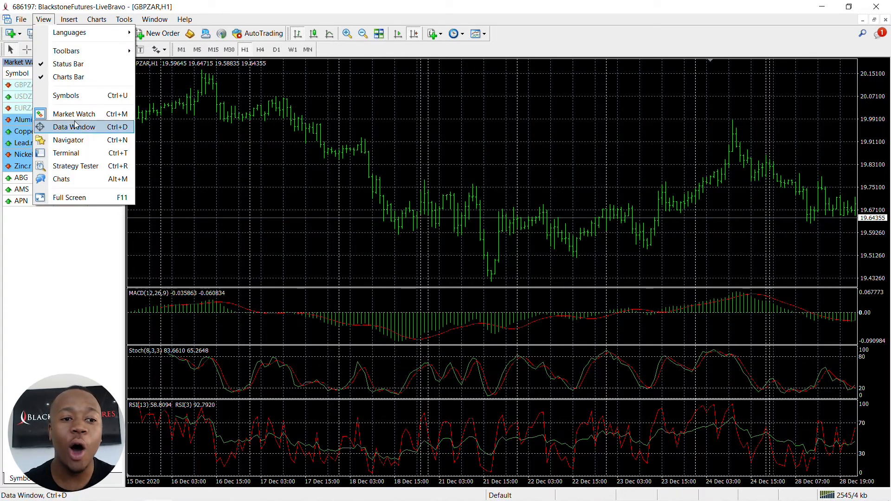
pyautogui.click(66, 94)
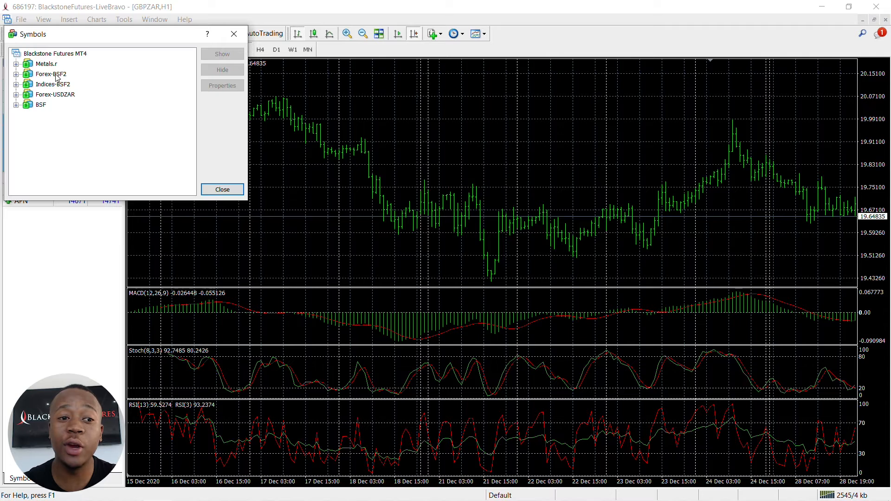
# - Show the Forex-BSF2 group in Market Watch, select Forex-USDZAR, and close the dialog
pyautogui.click(46, 64)
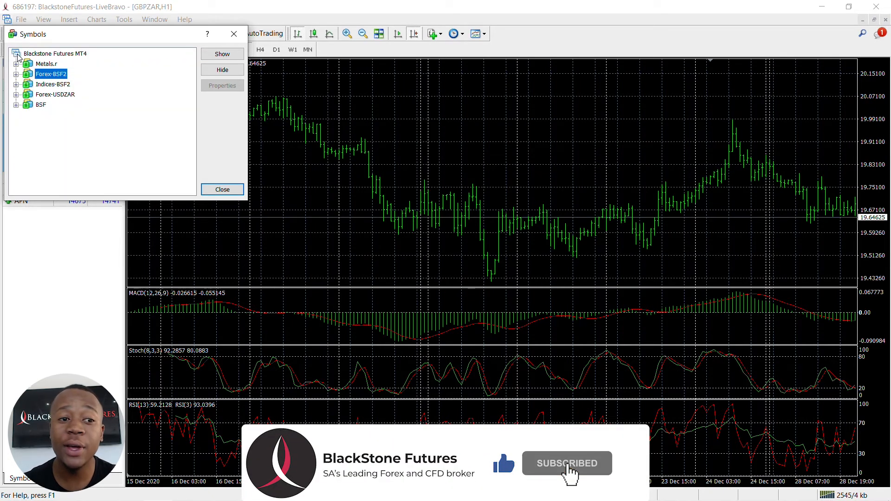
pyautogui.click(223, 54)
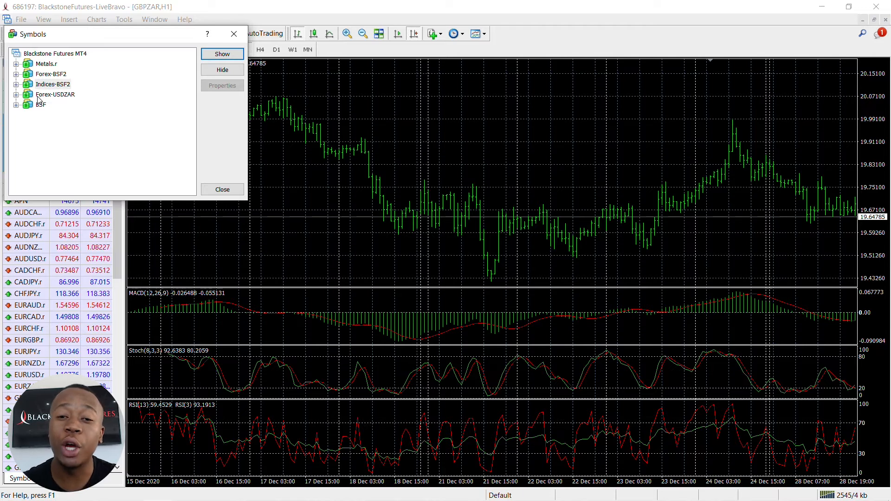
pyautogui.click(55, 94)
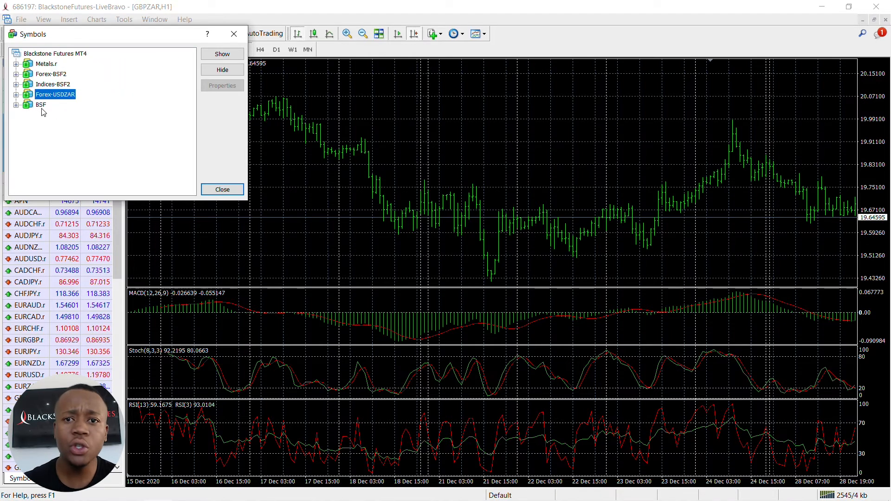
pyautogui.click(41, 105)
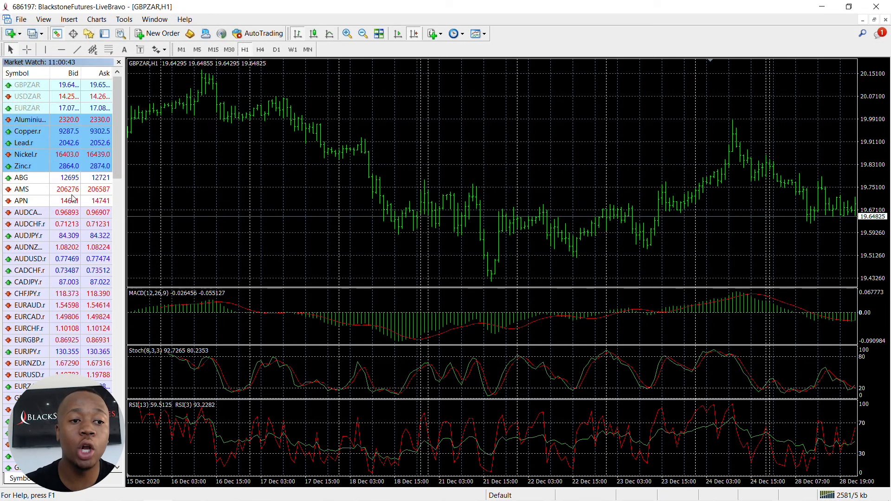
pyautogui.scroll(-3)
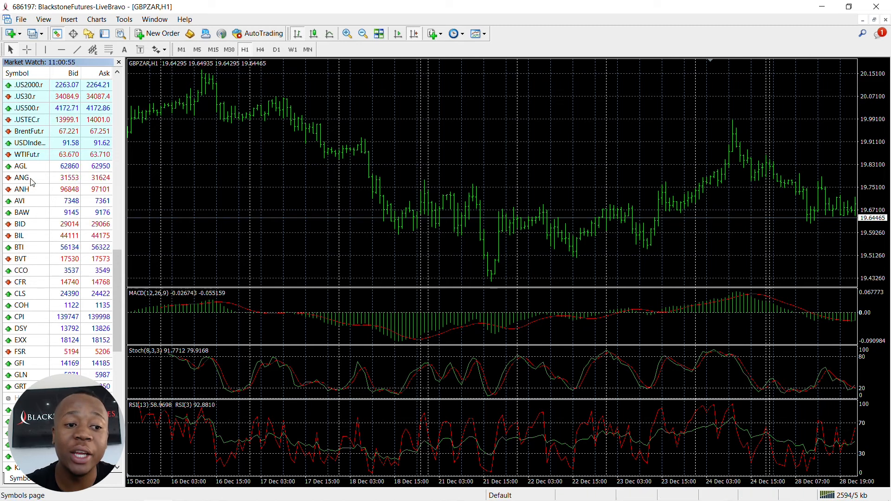
# - Hide the AGL share symbol from Market Watch
pyautogui.rightClick(21, 165)
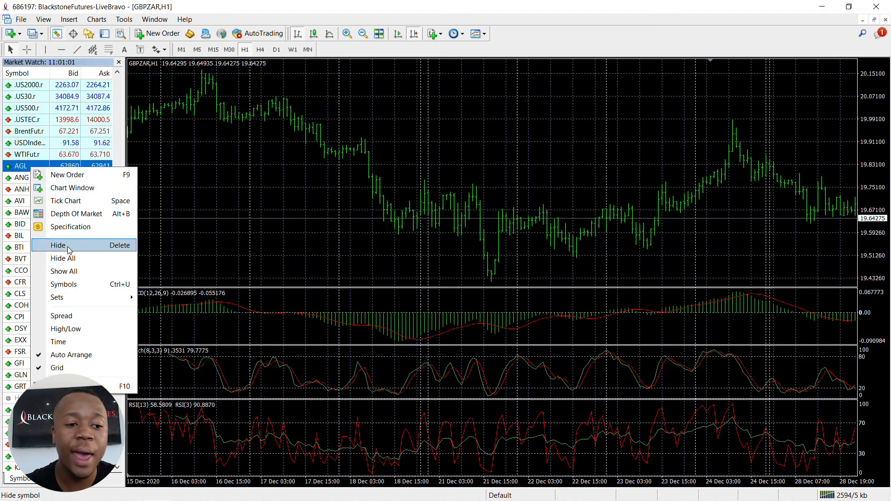
pyautogui.click(57, 245)
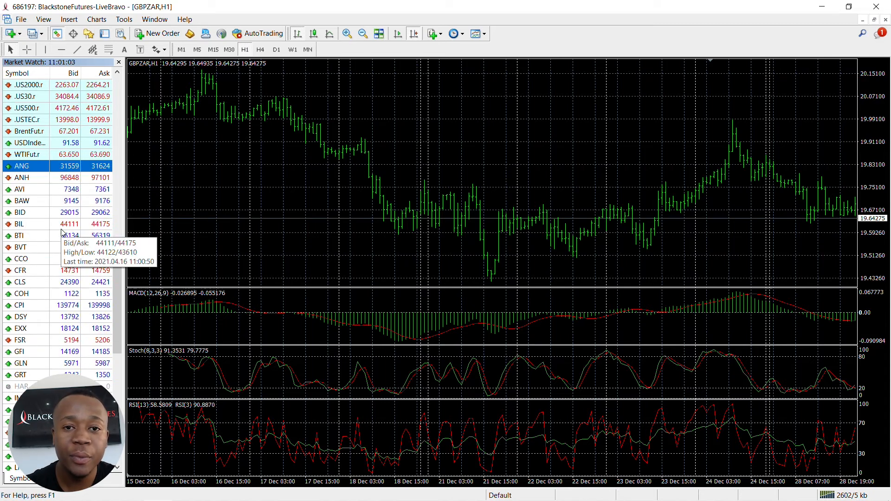